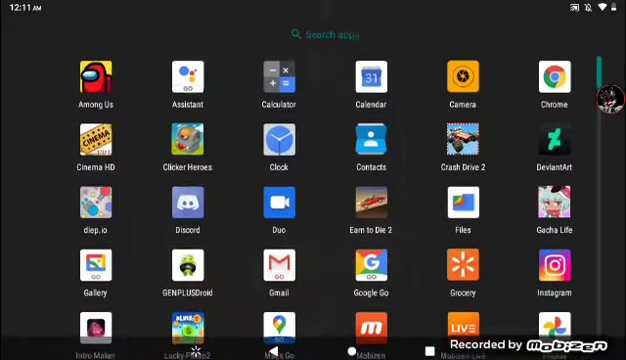
- Launch YouTube from the app drawer, landing on the Nick Gurr Longplays uploads page
scroll("down", 3)
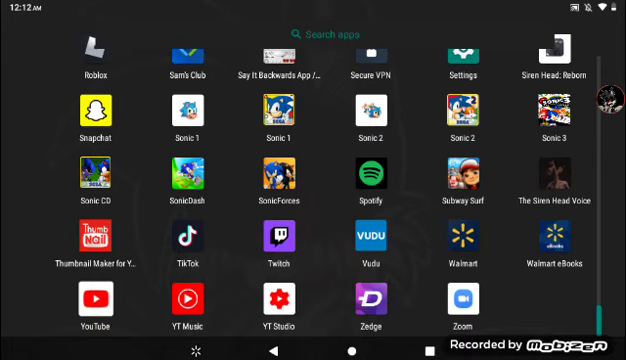
left_click(92, 304)
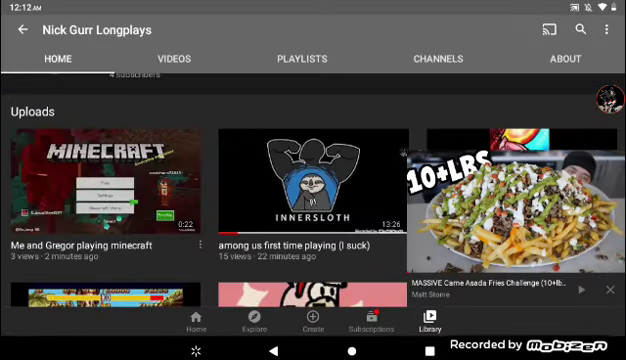
- Open 'among us first time playing (i suck)' from the uploads, play it briefly and pause
left_click(300, 180)
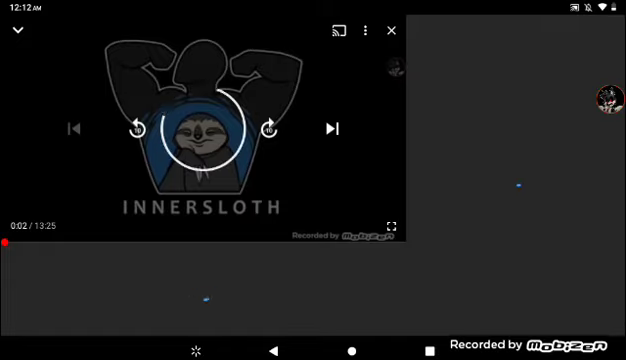
left_click(202, 128)
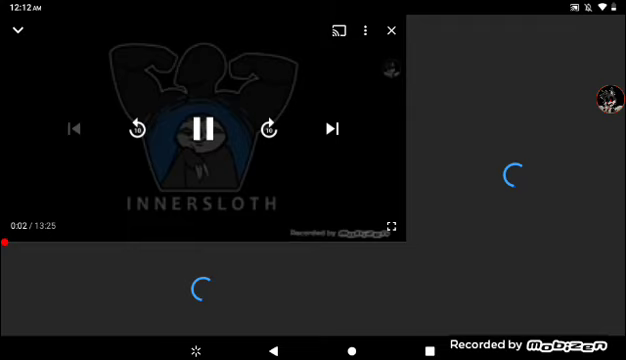
left_click(208, 128)
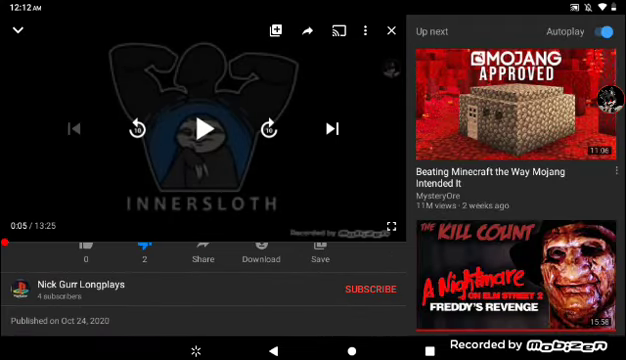
- Scroll through Up next and the comments, reading a reply thread under the video
scroll("down", 3)
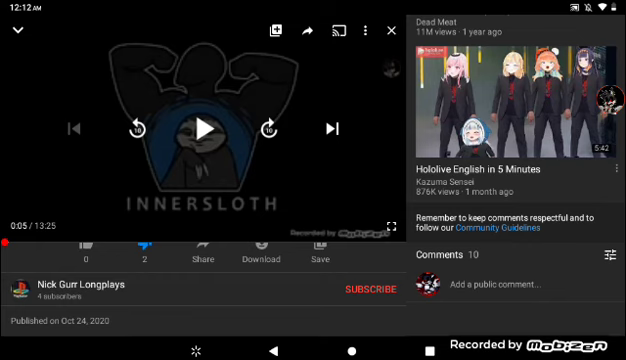
scroll("down", 3)
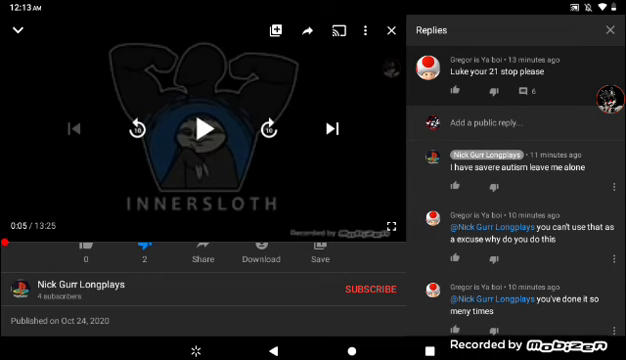
scroll("down", 3)
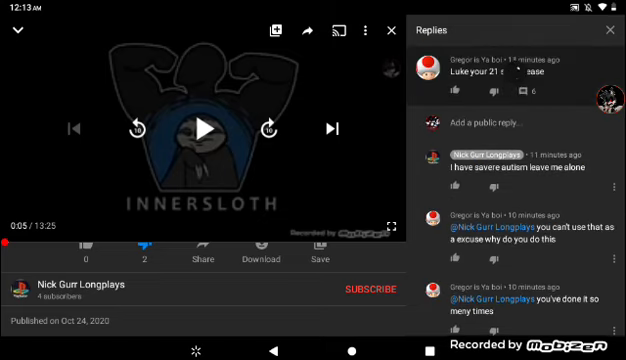
scroll("down", 3)
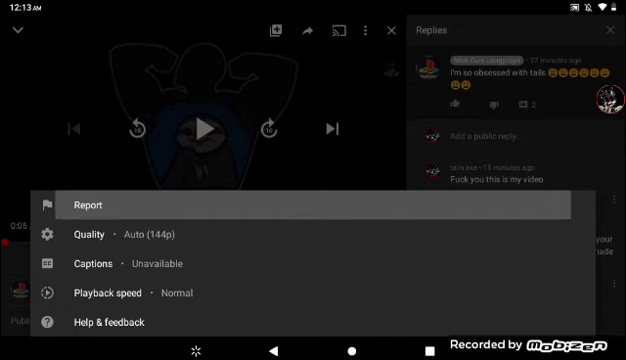
- Report the video with 'Spam or misleading' as the reason and submit it
left_click(88, 204)
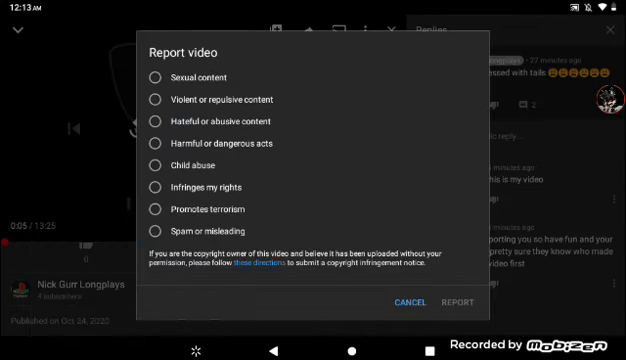
left_click(156, 228)
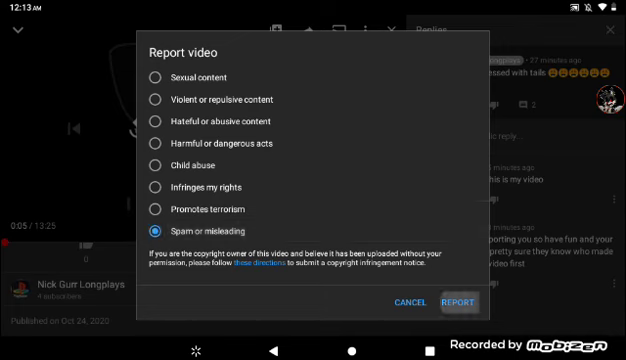
left_click(404, 302)
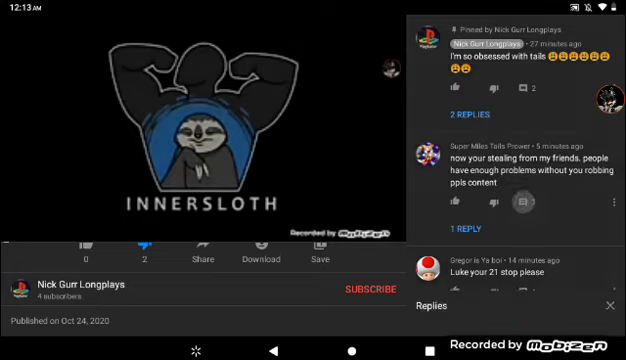
- Skim the comments again, then minimise the video to return to the channel's uploads
left_click(460, 228)
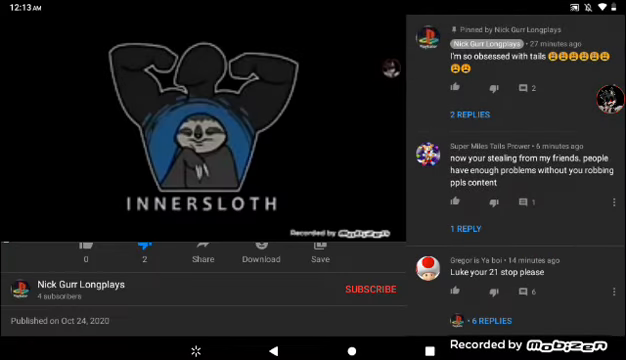
scroll("up", 3)
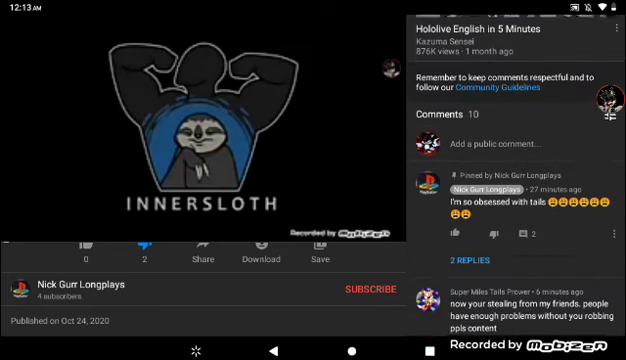
scroll("down", 3)
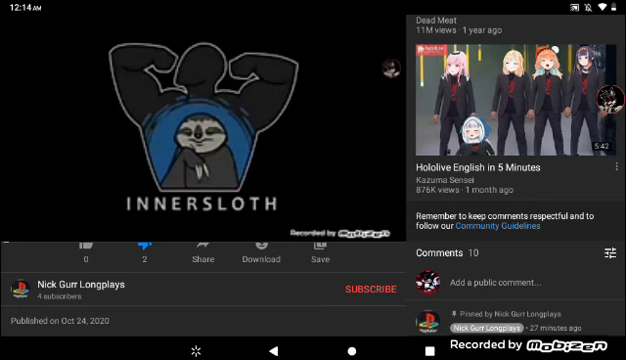
scroll("down", 3)
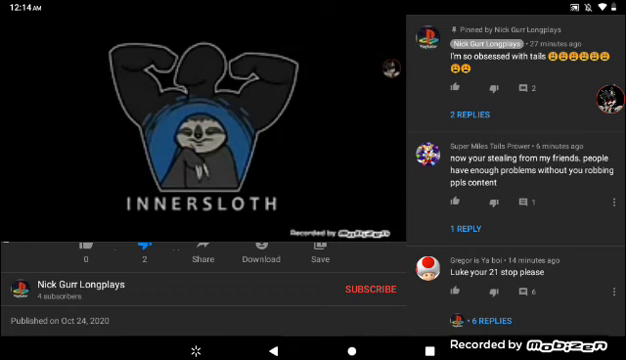
left_click(24, 32)
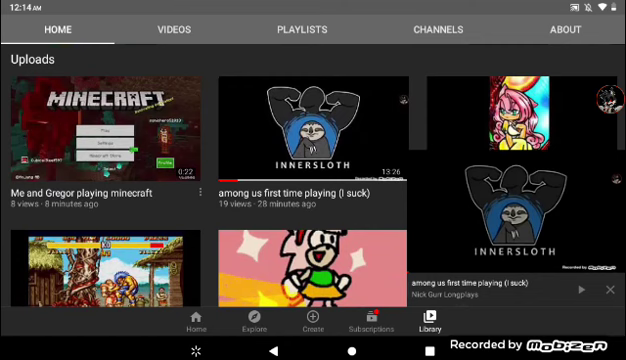
- Leave the Nick Gurr Longplays uploads and open the 'just playing with my dog' video
scroll("up", 3)
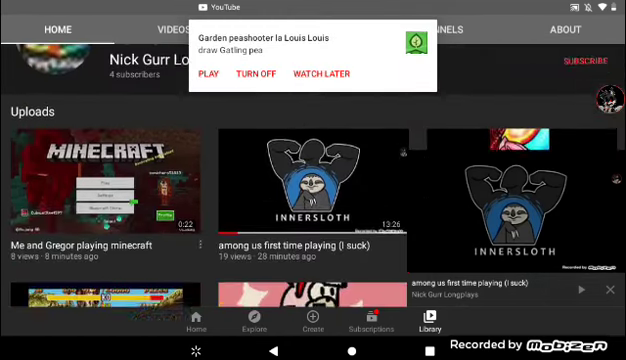
scroll("down", 3)
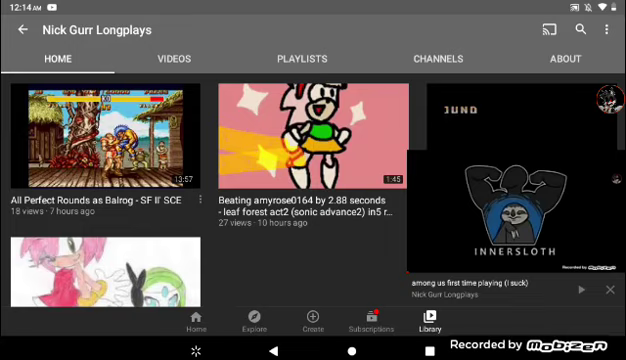
scroll("up", 3)
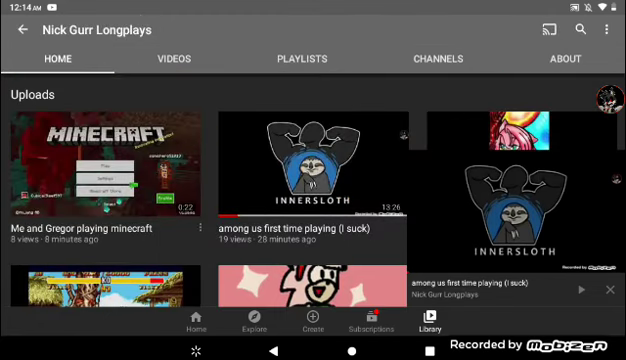
scroll("up", 3)
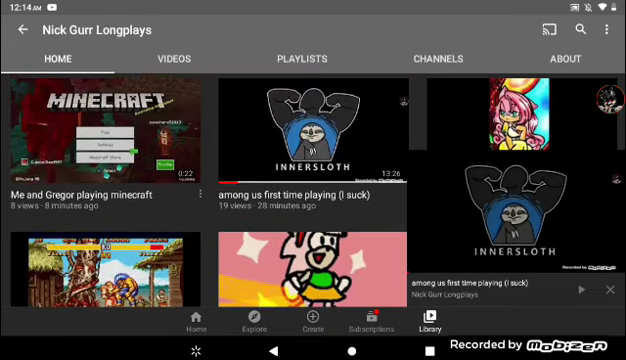
scroll("up", 3)
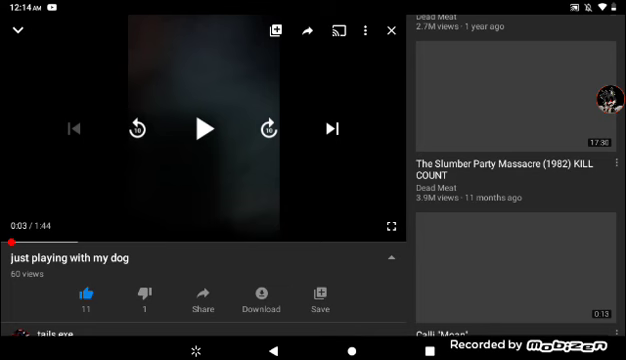
- Browse the dog video's comments, then open the tails exe channel's Home page
scroll("up", 3)
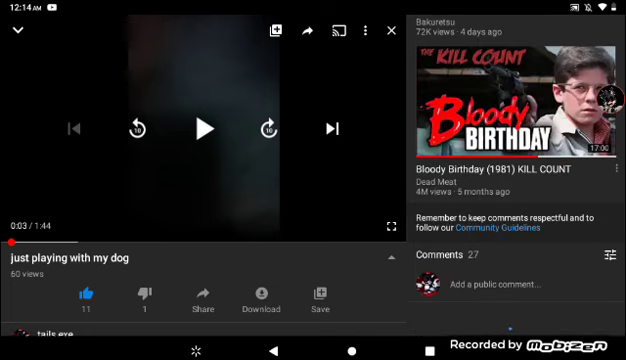
scroll("down", 3)
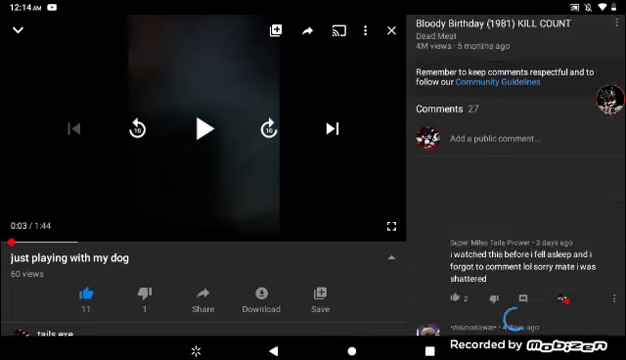
scroll("down", 3)
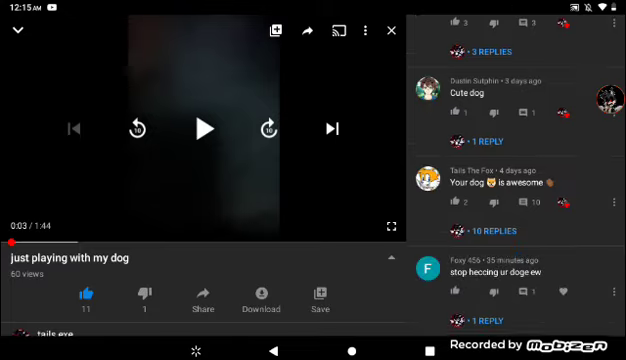
left_click(478, 320)
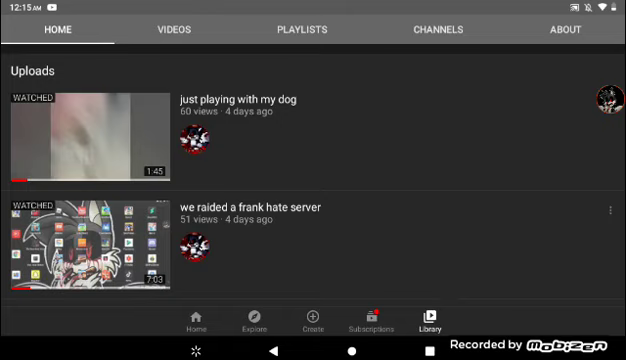
- From tails exe's Videos list, open its 'among us first time playing' upload
left_click(170, 58)
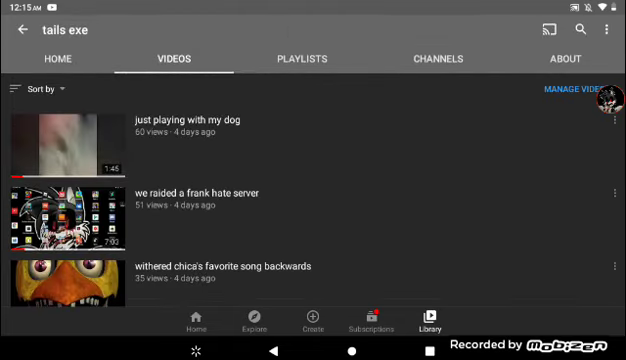
scroll("down", 3)
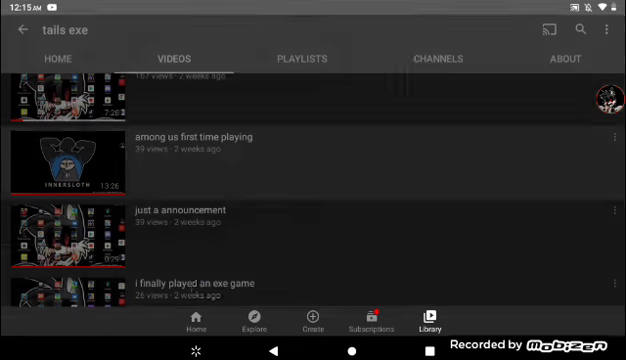
left_click(52, 162)
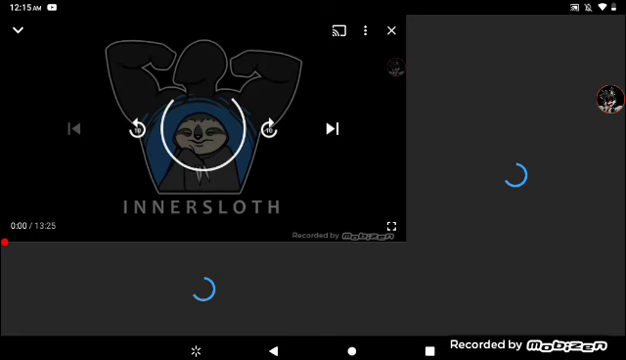
- Pause tails exe's Among Us video and open replies under the 'stealing my videos' comment
left_click(204, 126)
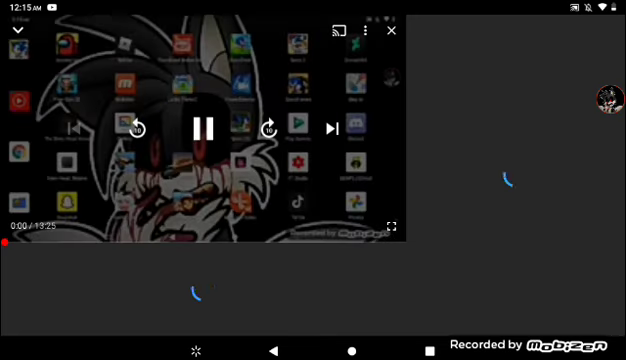
left_click(202, 128)
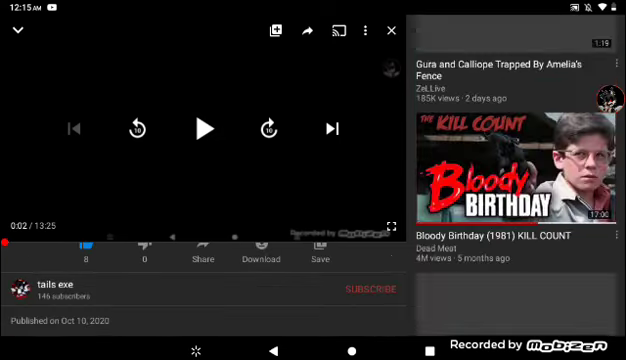
scroll("down", 3)
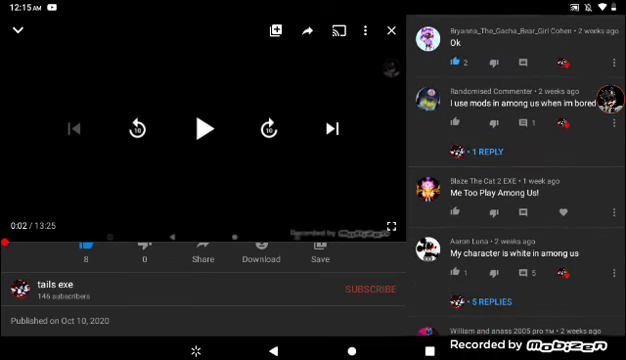
scroll("down", 3)
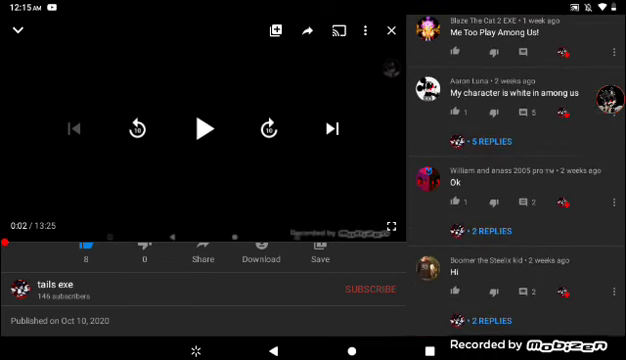
scroll("up", 3)
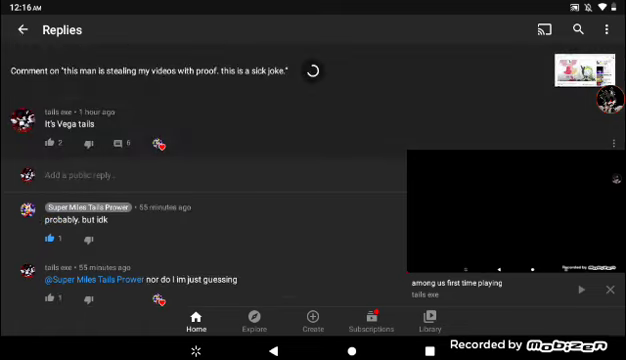
- Leave the replies for the home feed and open the watch History from Library
scroll("down", 3)
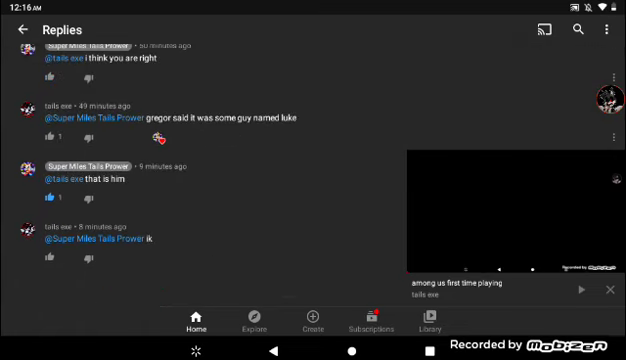
left_click(22, 30)
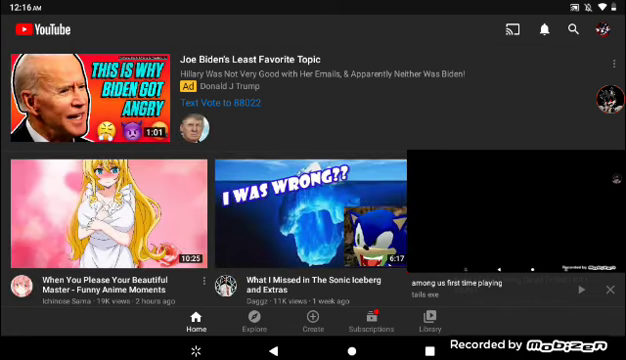
left_click(428, 328)
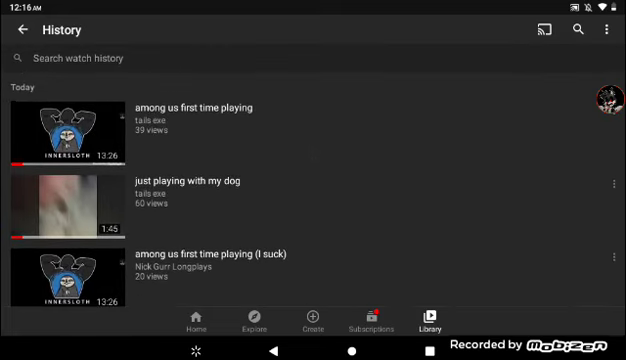
- Reopen the among us video from History, pause it and bring its Comments section into view
scroll("down", 3)
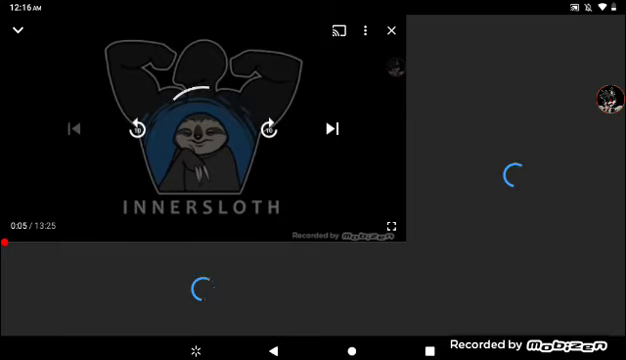
left_click(200, 128)
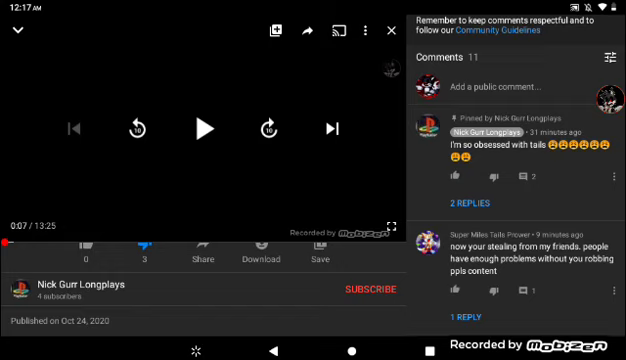
scroll("up", 3)
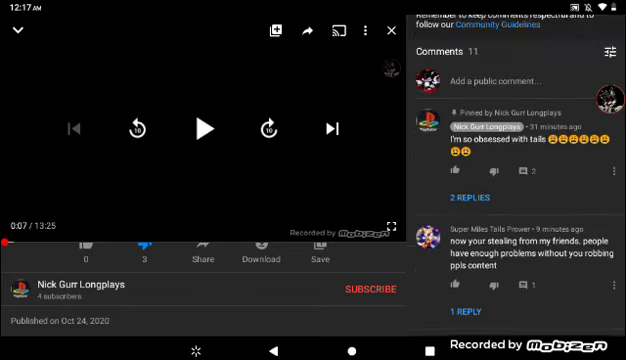